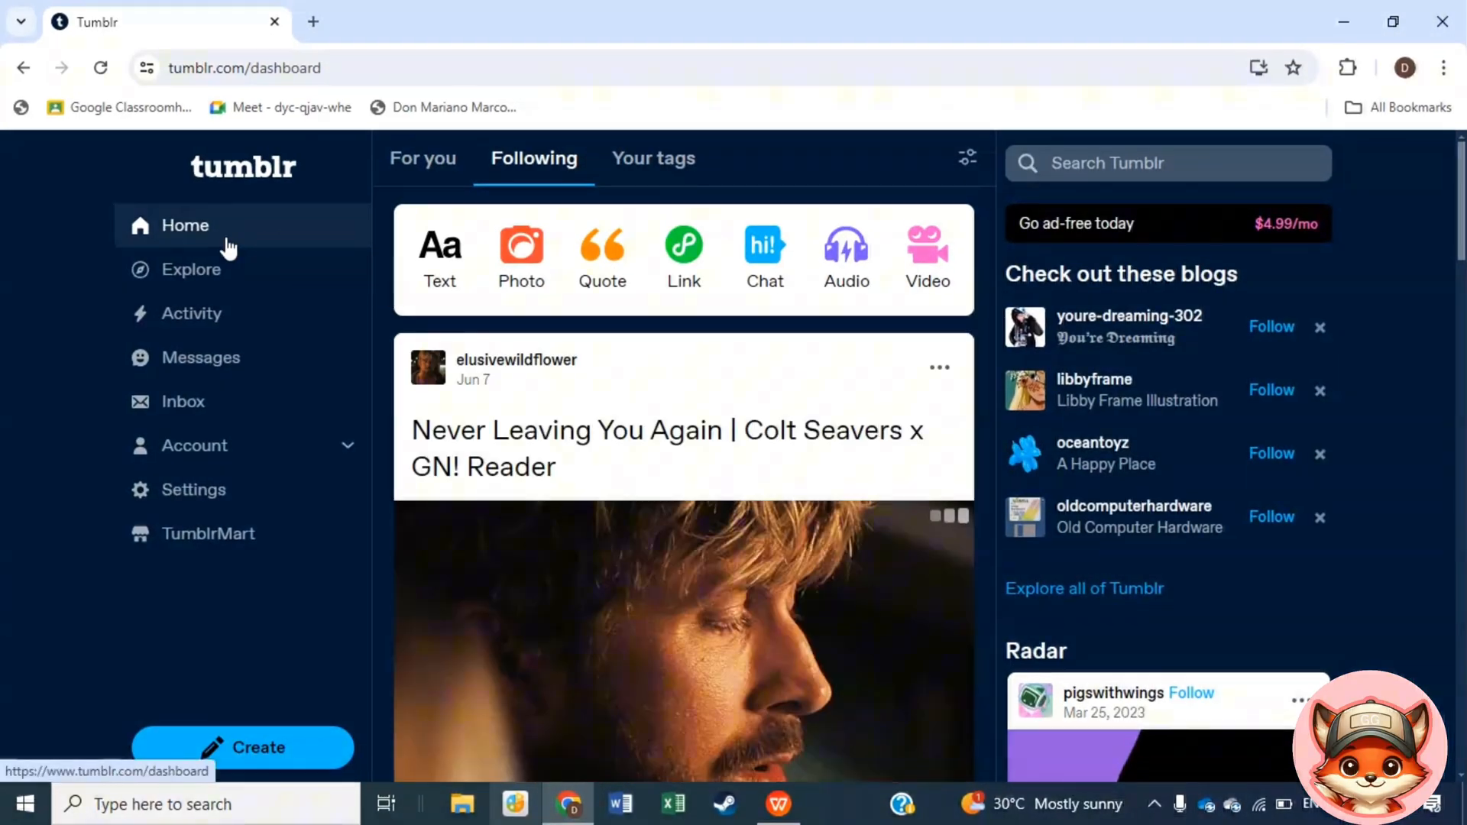
Switch from the Account menu to the pickahuuladyyy blog
{"action": "left_click", "coordinate": [194, 446]}
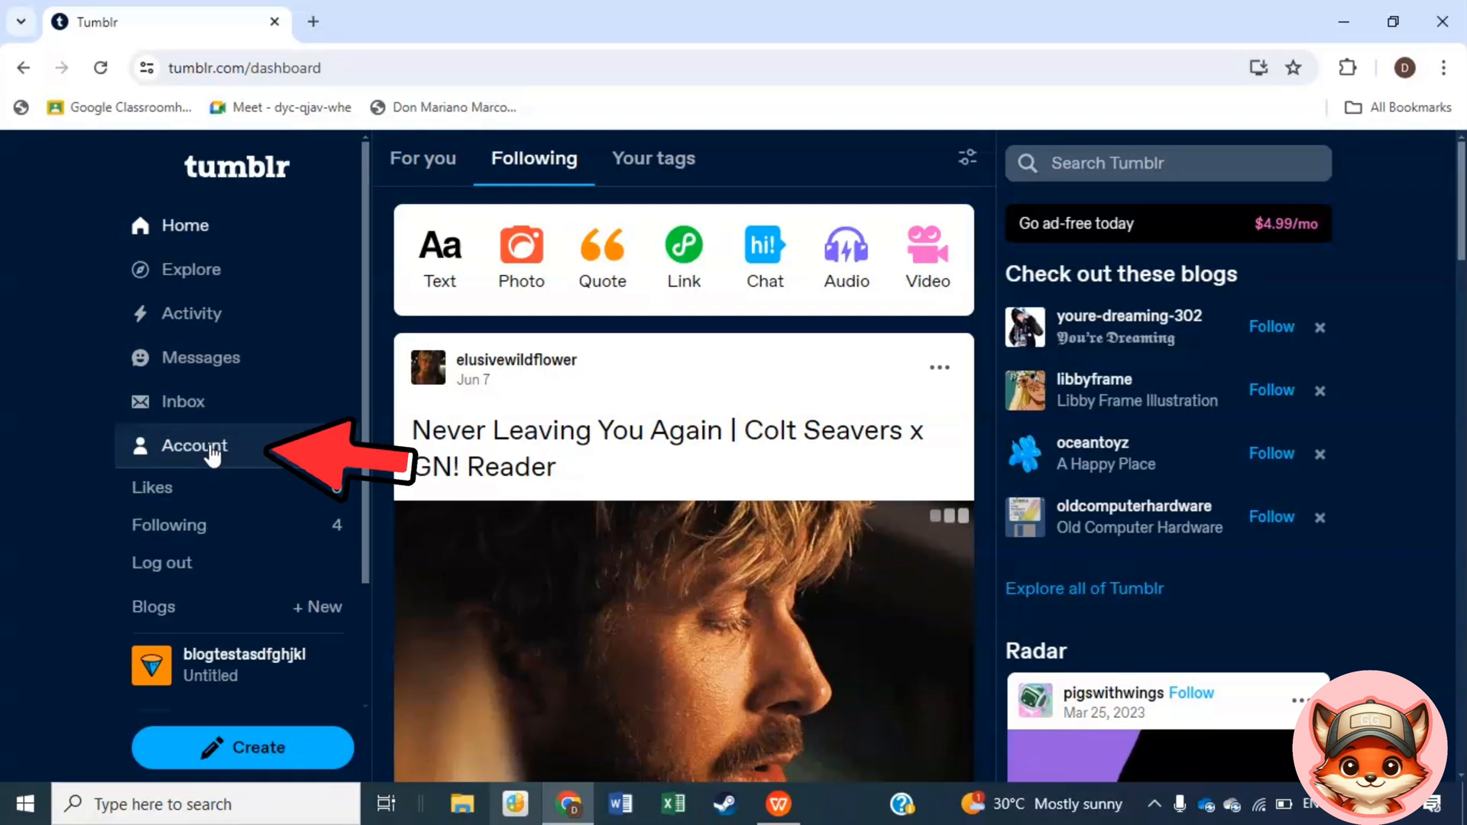
{"action": "left_click", "coordinate": [194, 447]}
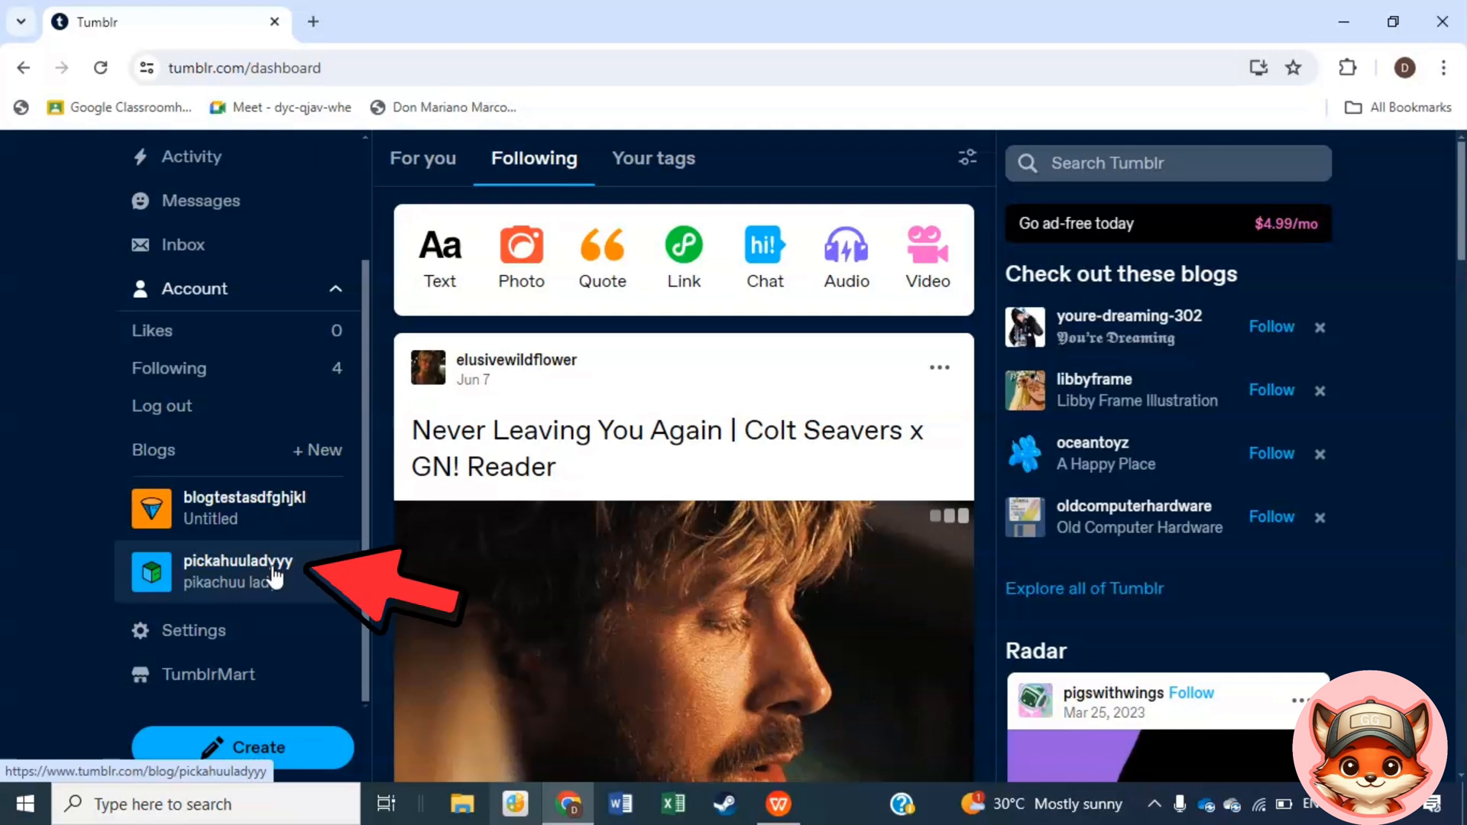
{"action": "left_click", "coordinate": [236, 572]}
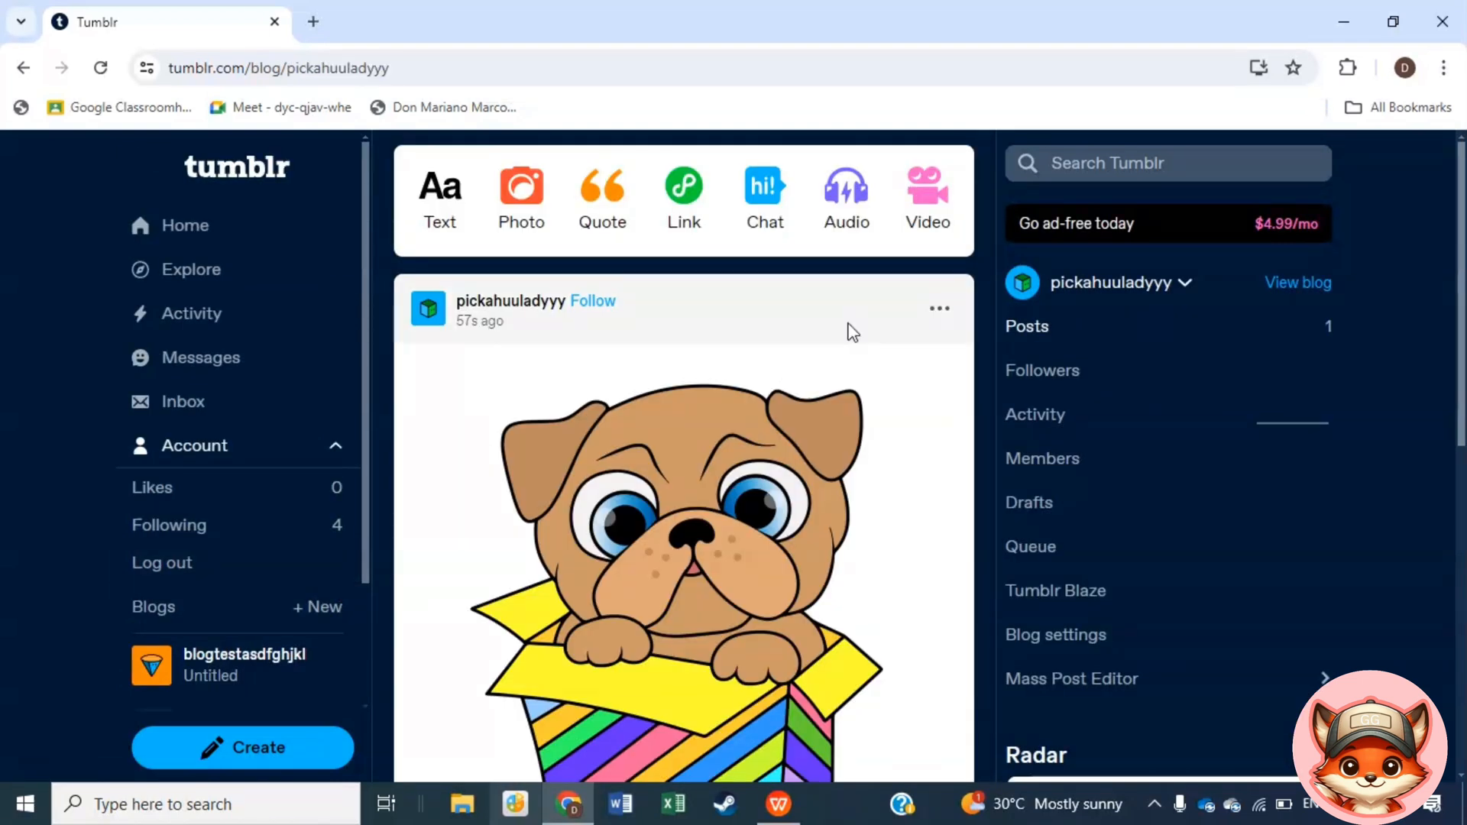
Start editing the dog-in-a-box photo post from its ••• menu
{"action": "left_click", "coordinate": [938, 308]}
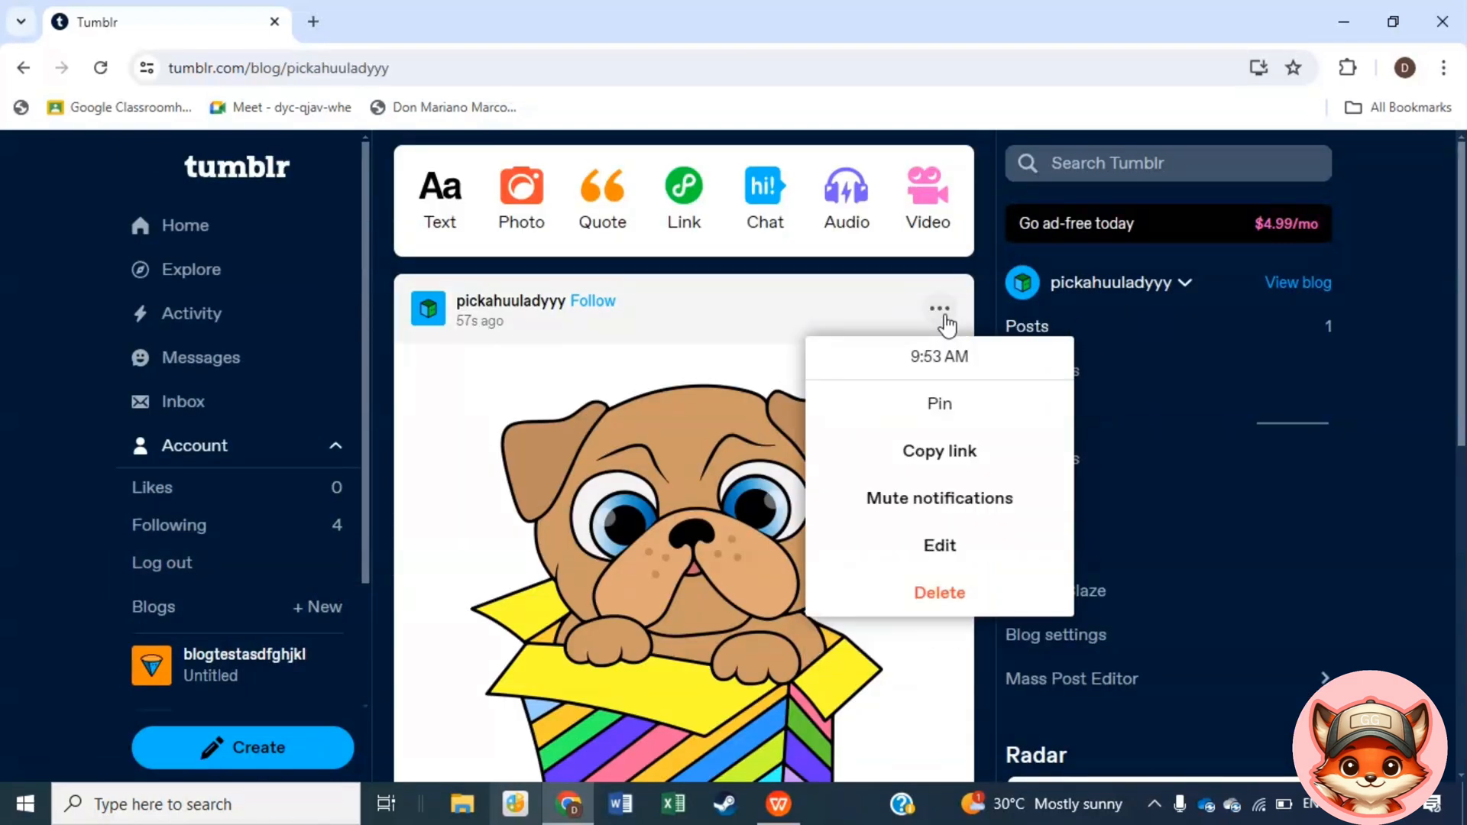
{"action": "left_click", "coordinate": [939, 545]}
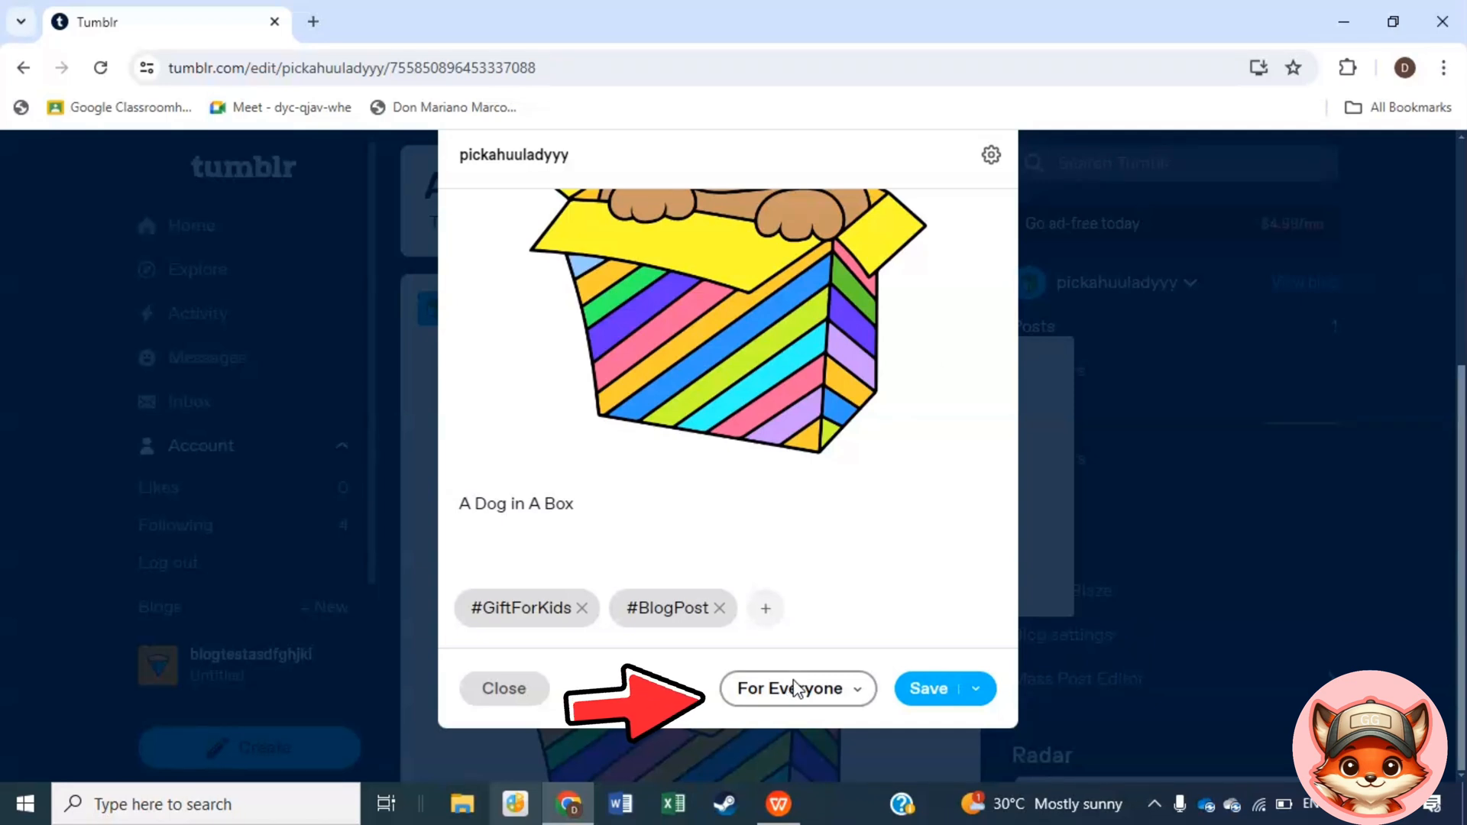
Change the post's content label from For Everyone to Mature and save it
{"action": "left_click", "coordinate": [798, 688]}
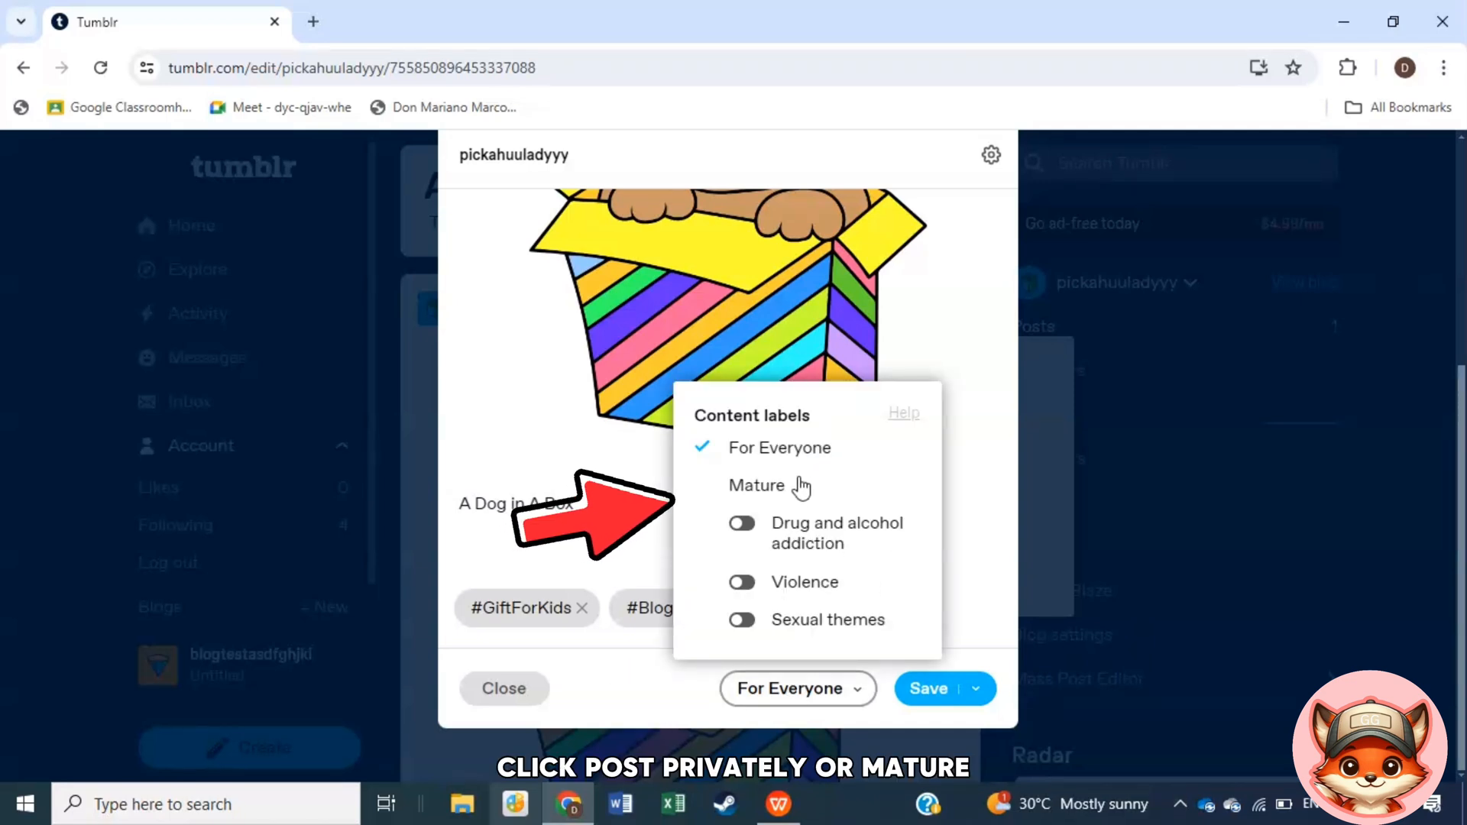
{"action": "left_click", "coordinate": [758, 486]}
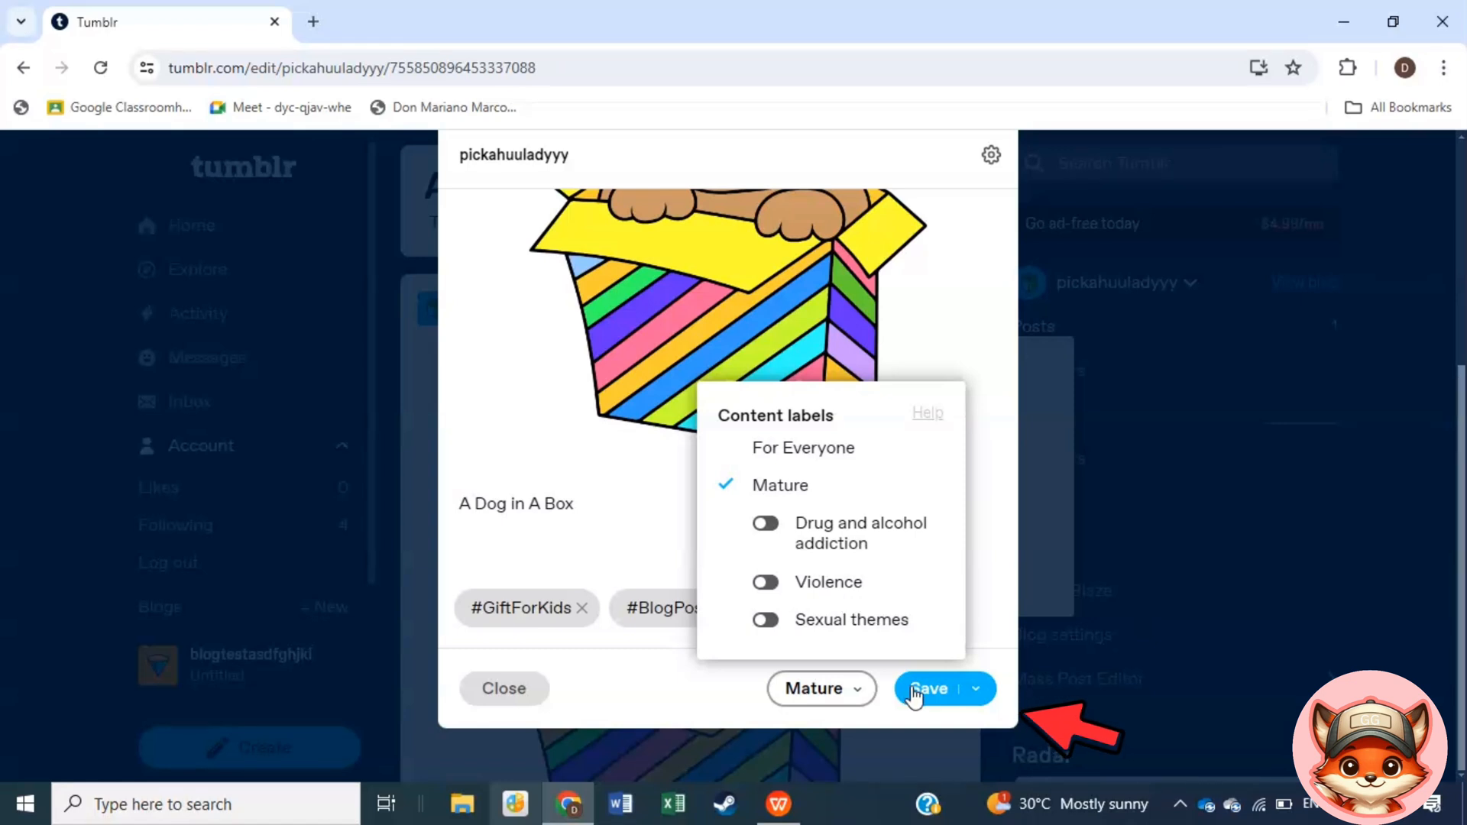
{"action": "left_click", "coordinate": [932, 689]}
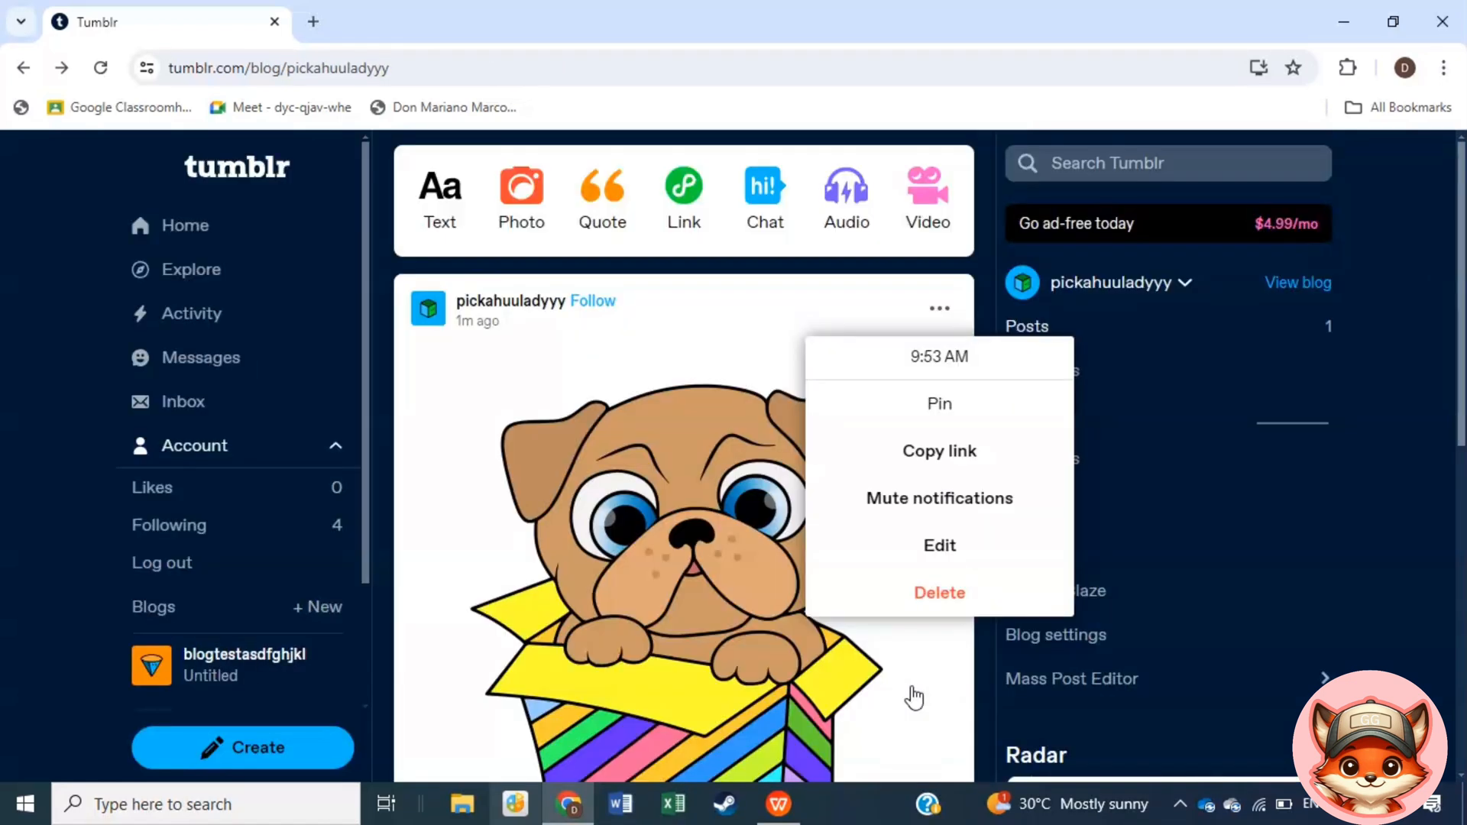